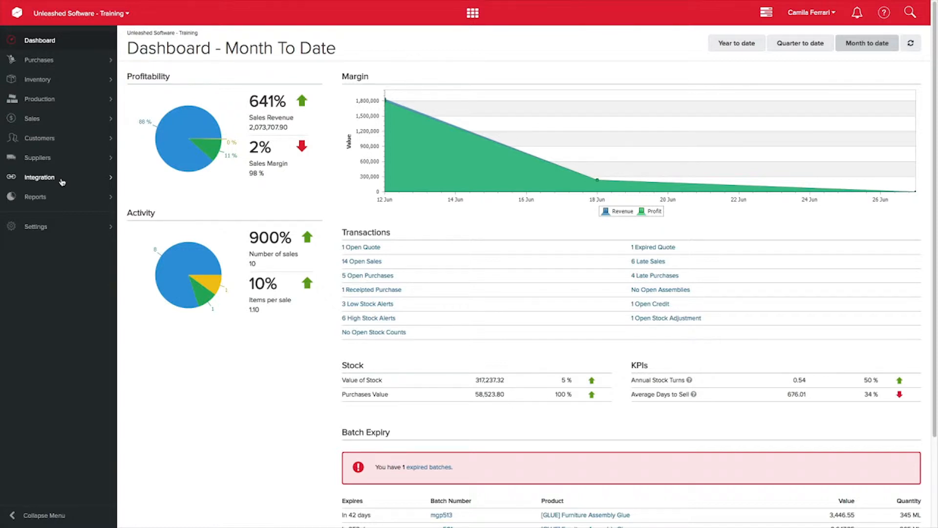
Navigate via Integration to the Integration Store page listing the Fancyliving B2B store
{"action": "left_click", "coordinate": [39, 177]}
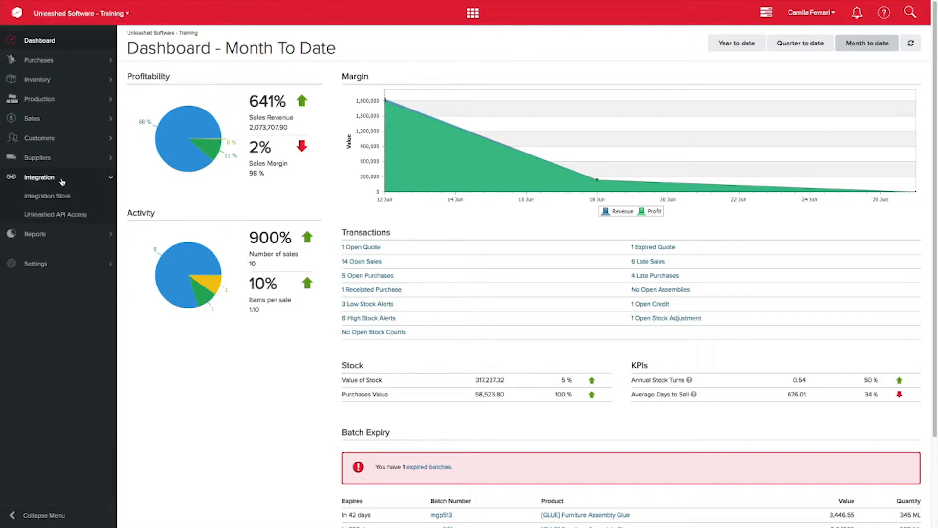
{"action": "left_click", "coordinate": [46, 196]}
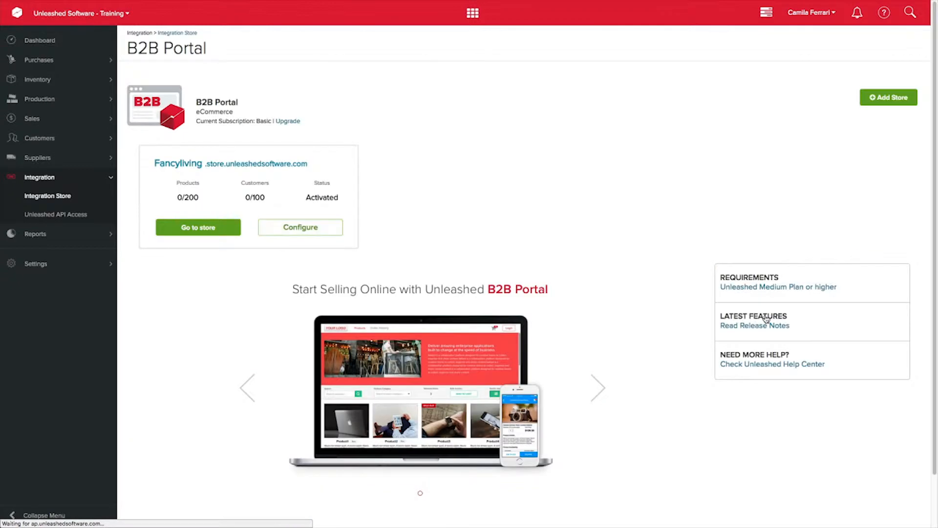
Configure Fancyliving: Order Status Parked, auto-assembled quantities off, orders mapped to Main Warehouse
{"action": "left_click", "coordinate": [300, 226]}
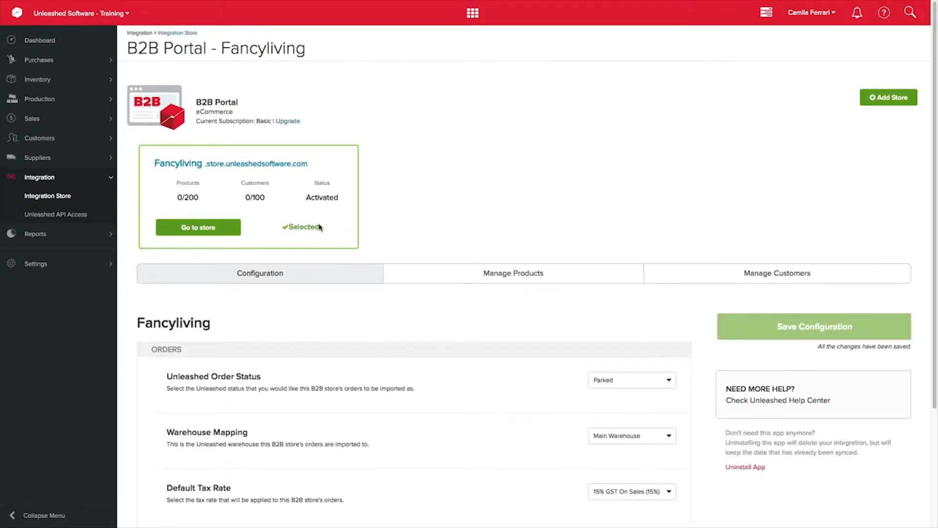
{"action": "scroll", "scroll_direction": "down", "scroll_amount": 3}
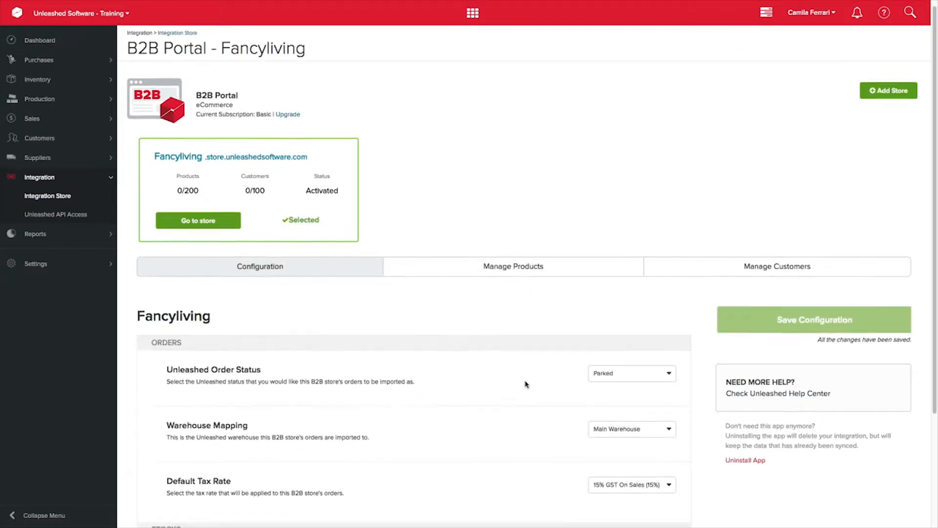
{"action": "scroll", "scroll_direction": "down", "scroll_amount": 3}
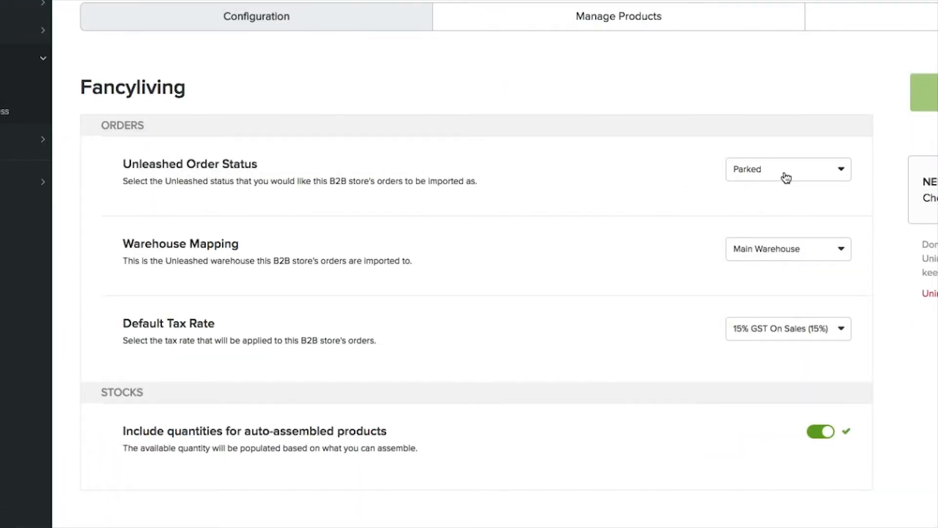
{"action": "left_click", "coordinate": [787, 169]}
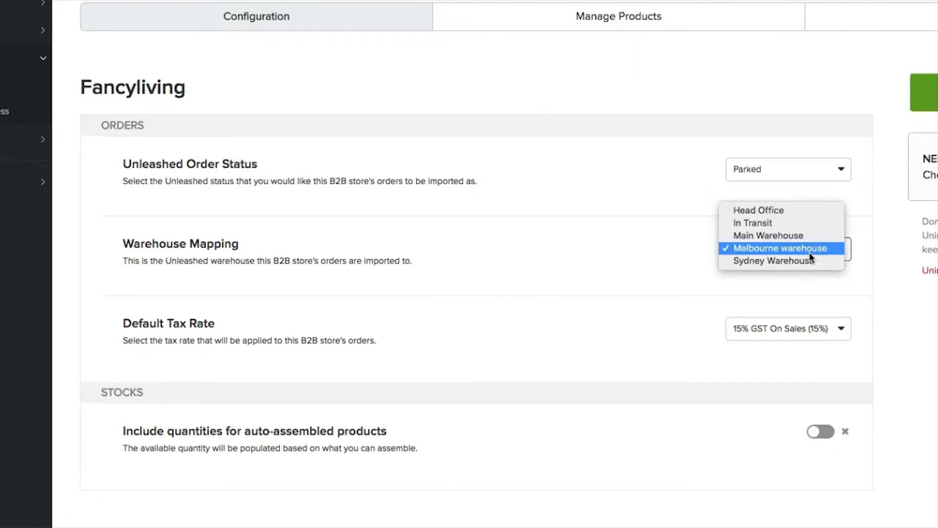
{"action": "left_click", "coordinate": [768, 236]}
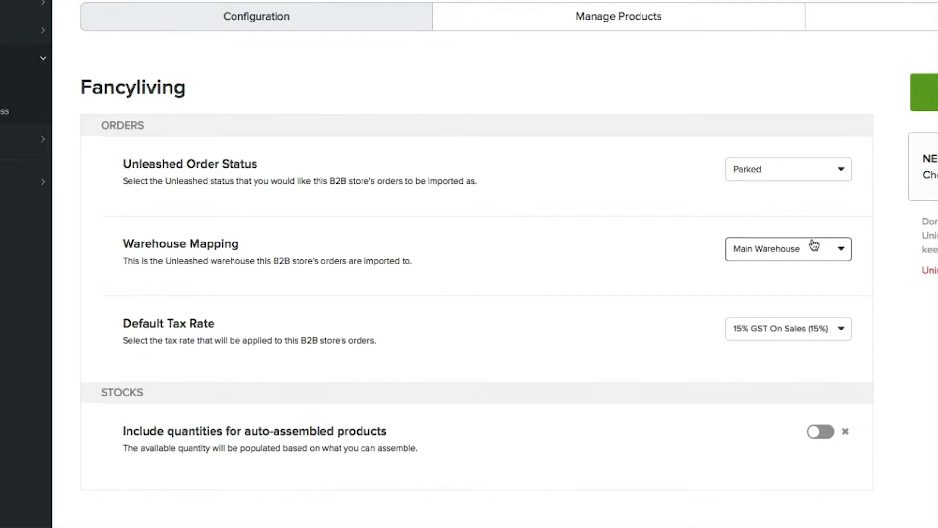
{"action": "mouse_move", "coordinate": [830, 340]}
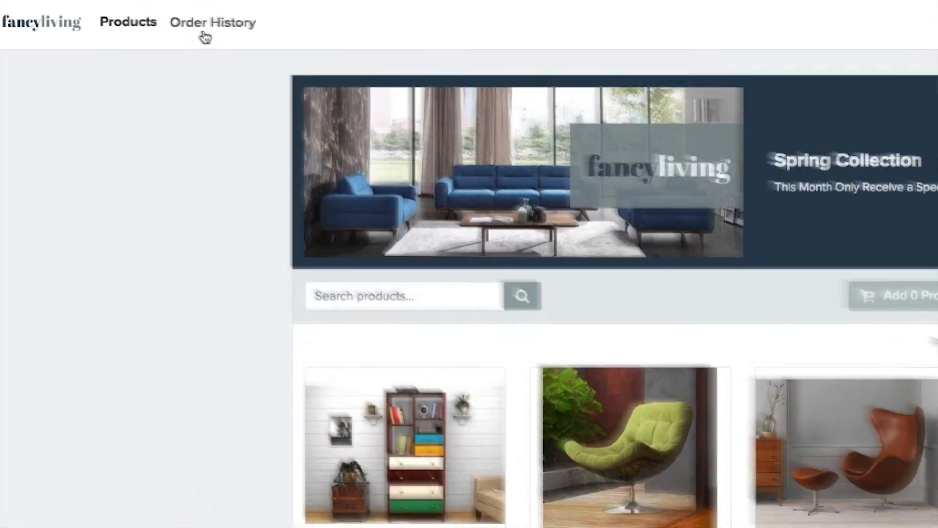
View the Fancyliving storefront's Order History before returning to the dashboard
{"action": "left_click", "coordinate": [212, 22]}
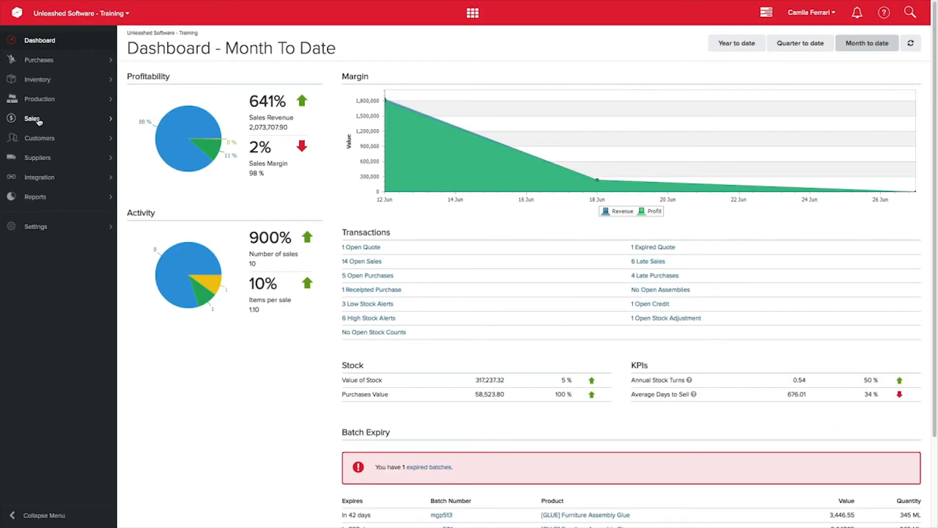
Show the Sales Orders list with the Status filter set to Parked
{"action": "left_click", "coordinate": [31, 119]}
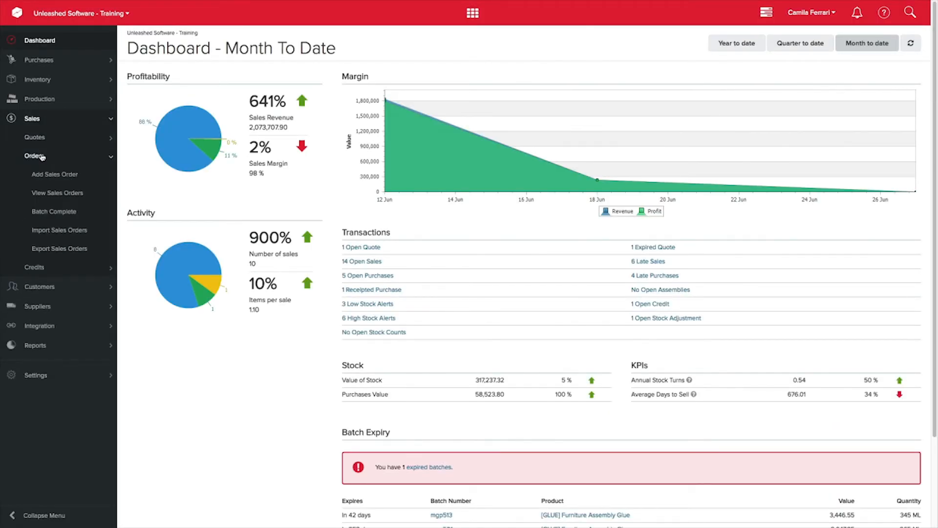
{"action": "left_click", "coordinate": [57, 193]}
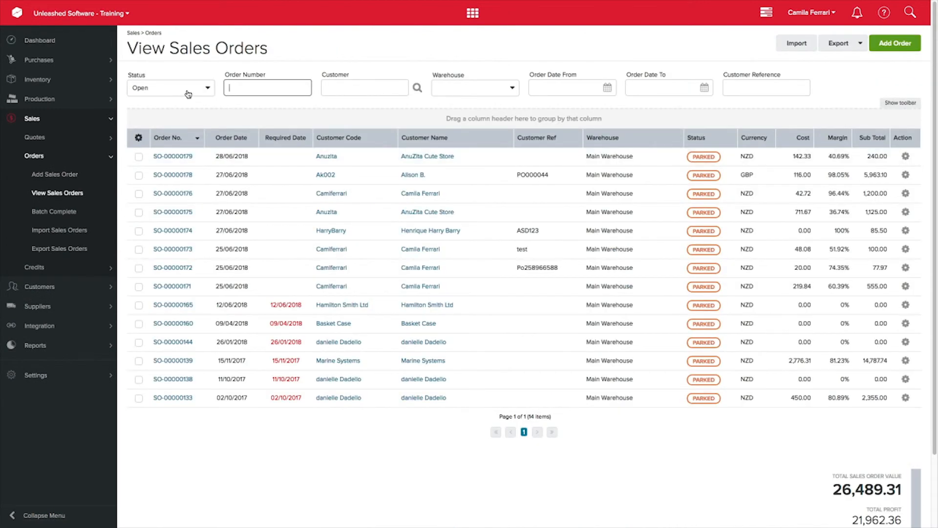
{"action": "left_click", "coordinate": [170, 87]}
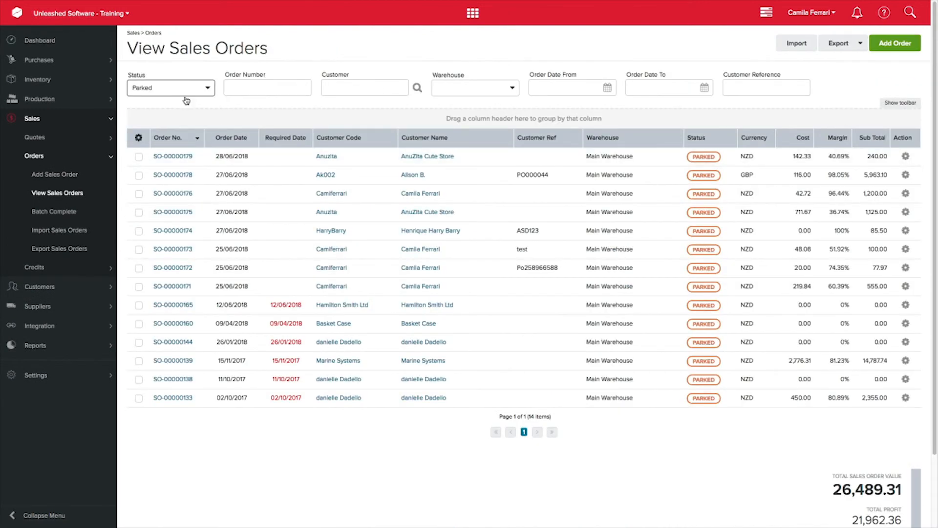